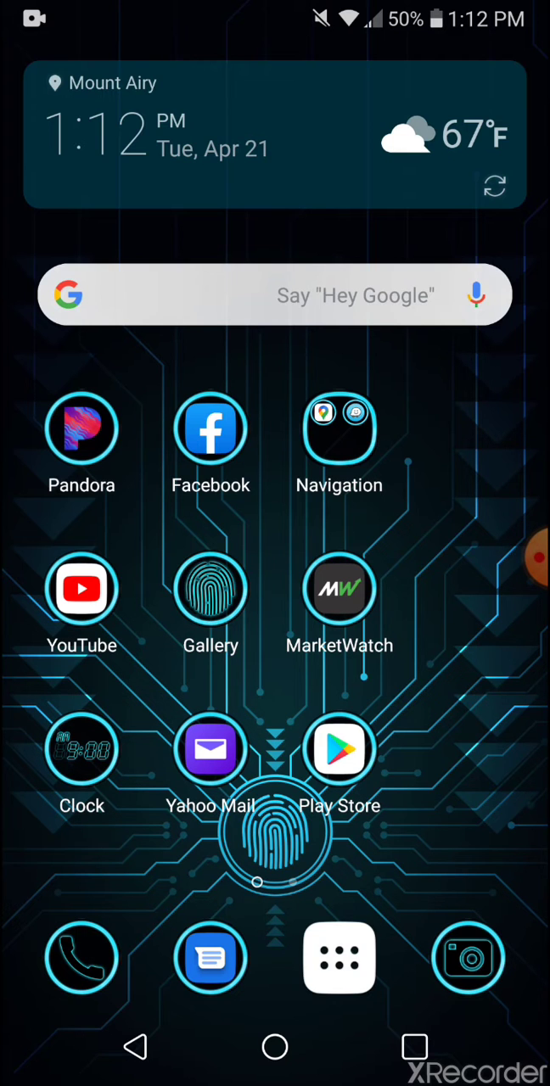
Dismiss notifications, search the app store for flashlight widgets, and place the Flashlight icon with its options open.
{"action": "scroll", "scroll_direction": "down", "scroll_amount": 3}
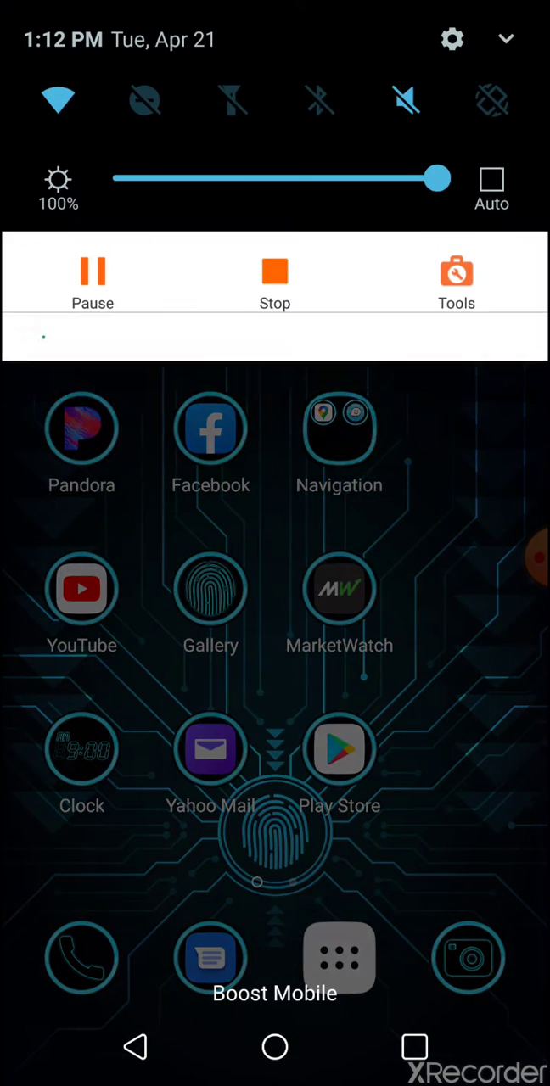
{"action": "left_click", "coordinate": [231, 98]}
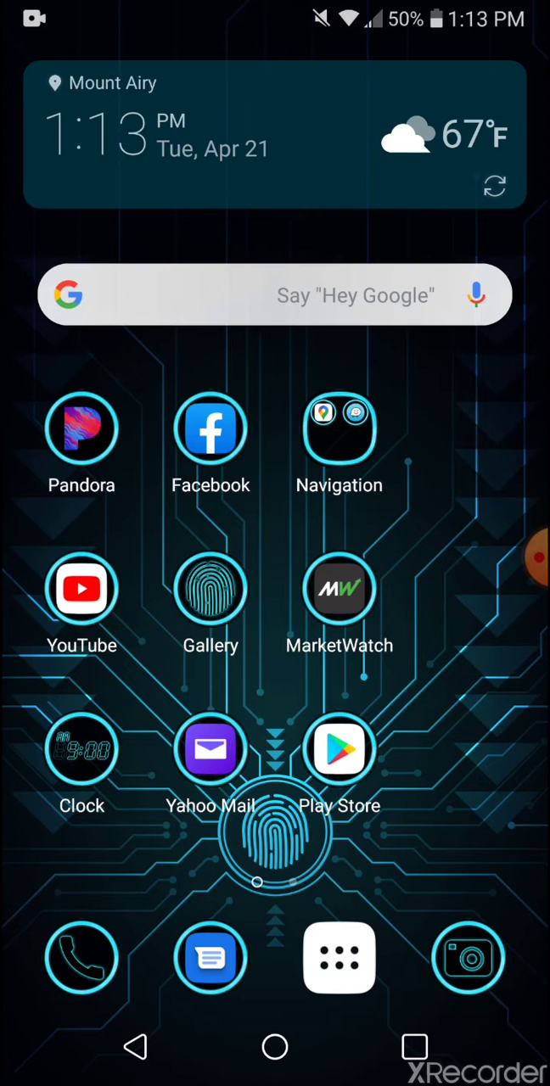
{"action": "left_click", "coordinate": [339, 748]}
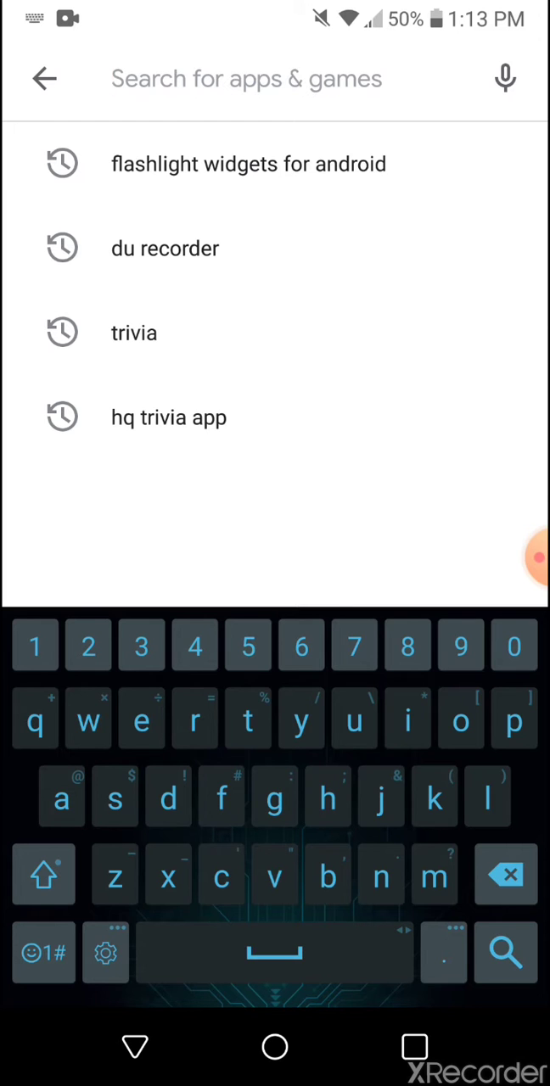
{"action": "left_click", "coordinate": [248, 163]}
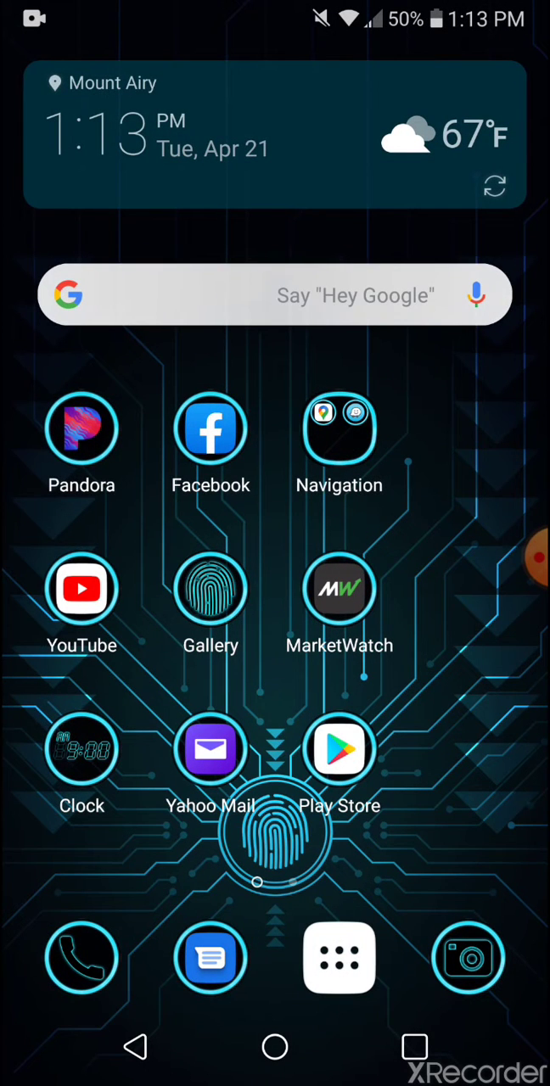
{"action": "scroll", "scroll_direction": "left", "scroll_amount": 3}
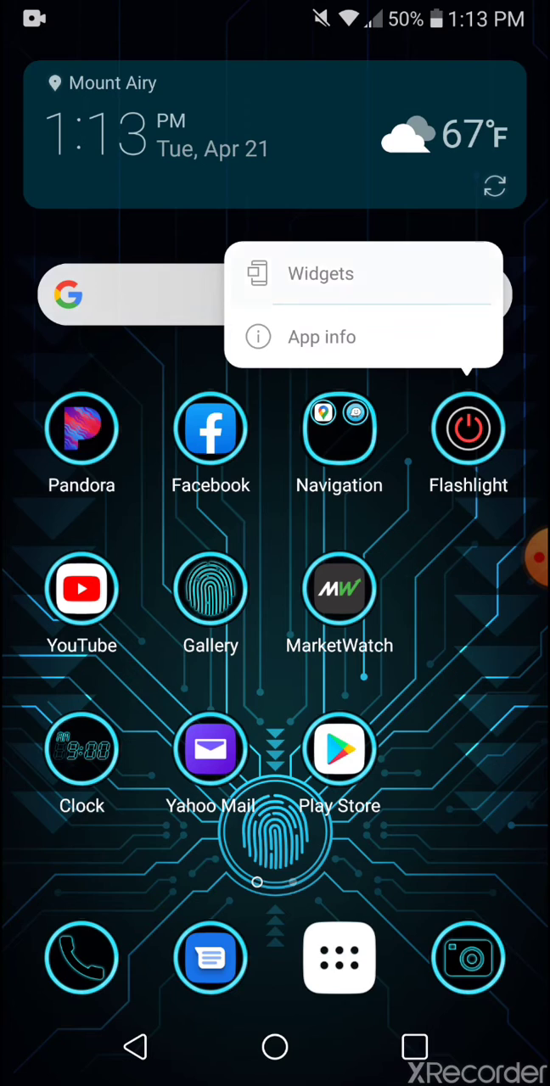
Choose Widgets for the Flashlight app and drop its one-tap toggle widget onto the top row.
{"action": "left_click", "coordinate": [319, 273]}
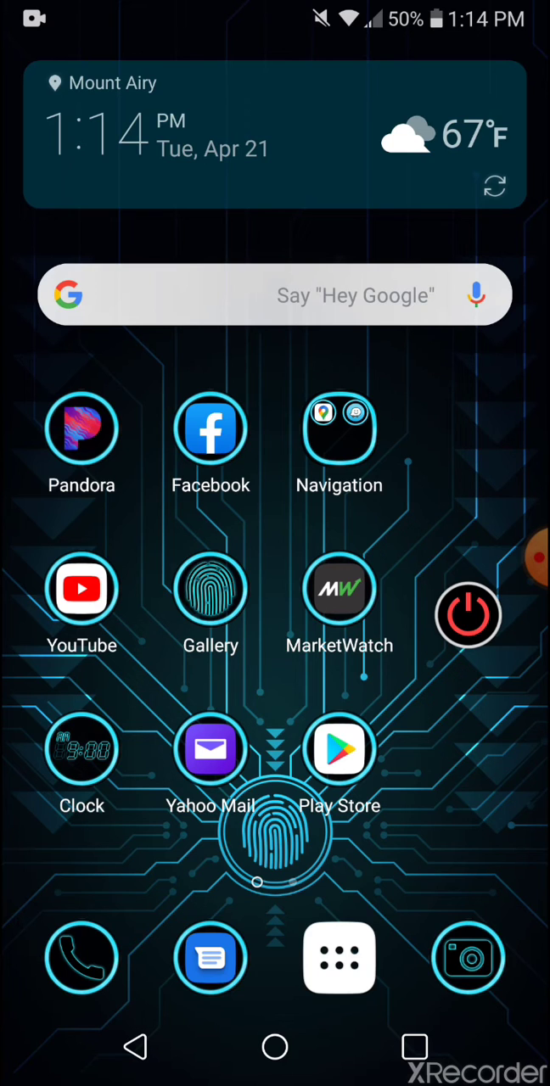
{"action": "left_click", "coordinate": [469, 614]}
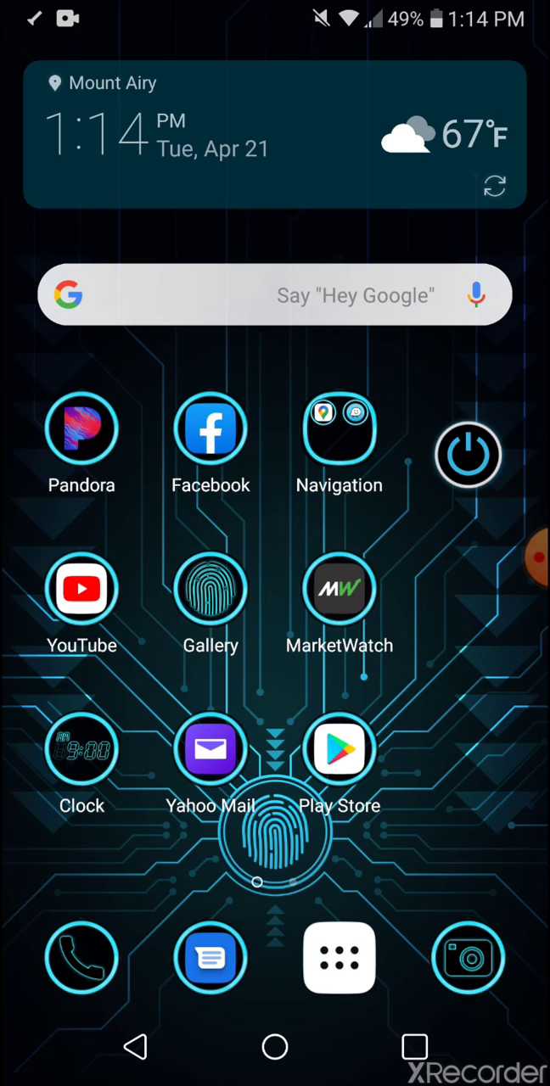
Toggle the flashlight from the widget, then switch it on and off again from the quick settings shade.
{"action": "left_click", "coordinate": [468, 455]}
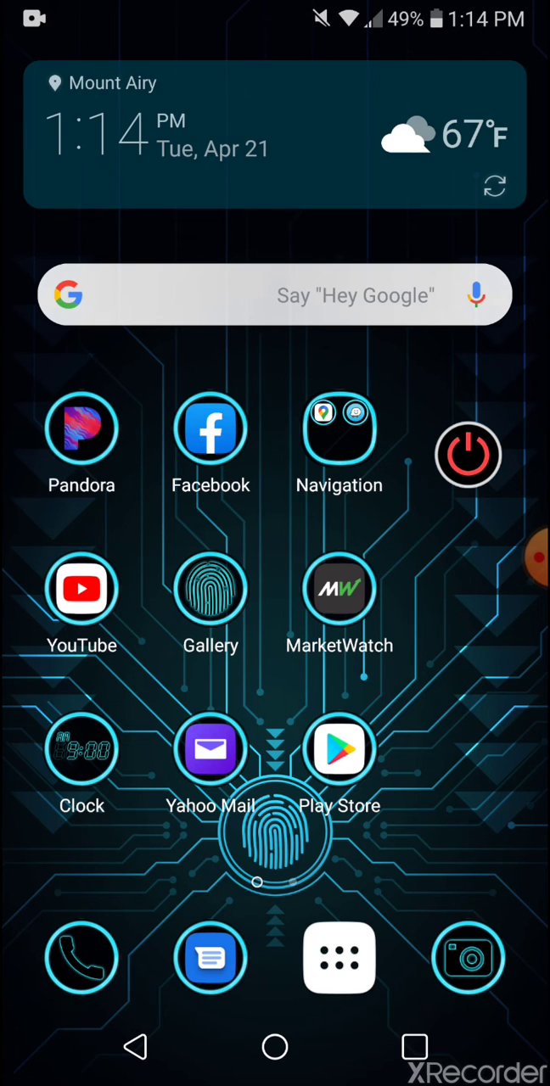
{"action": "left_click", "coordinate": [468, 455]}
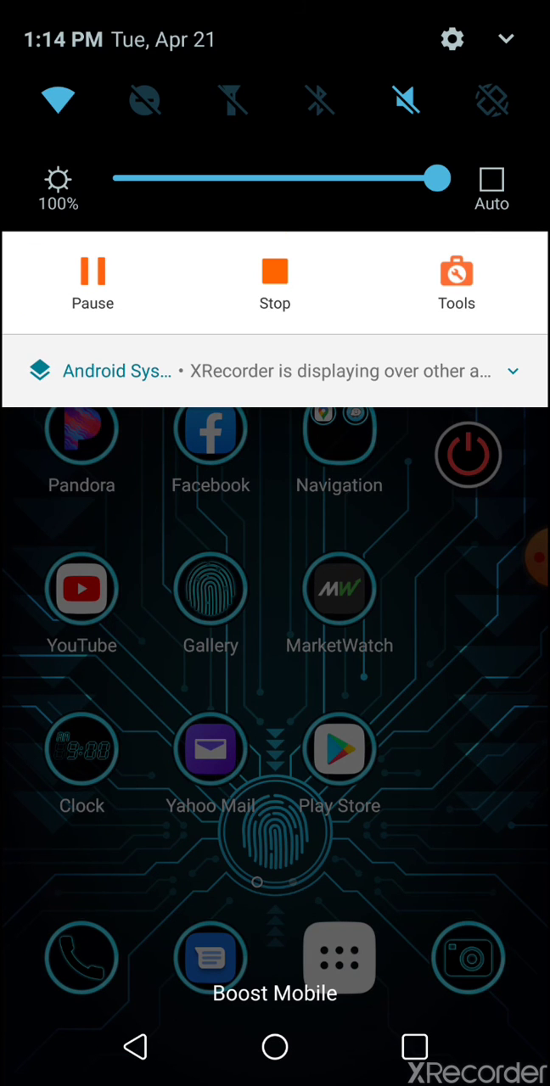
{"action": "left_click", "coordinate": [231, 101]}
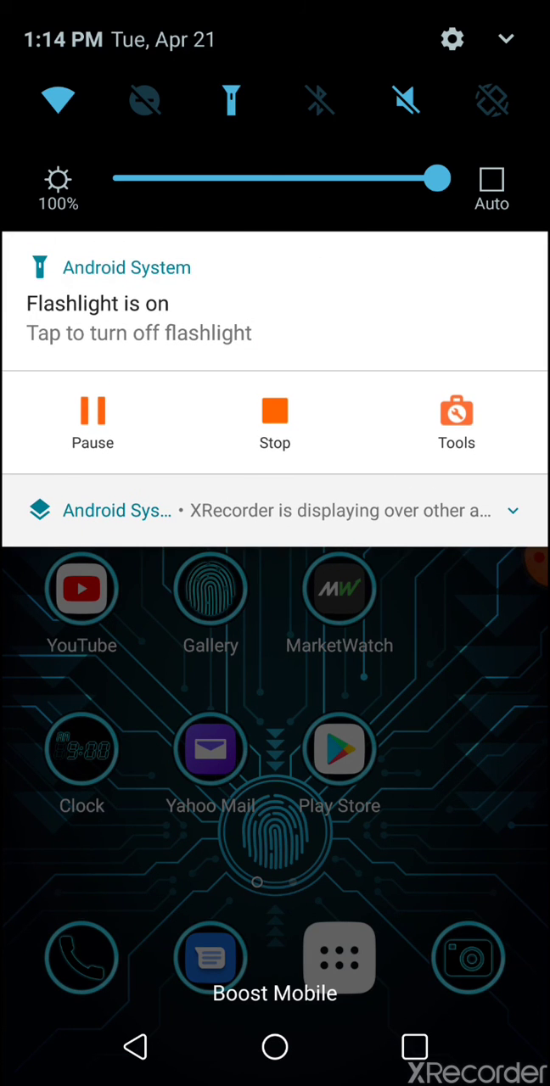
{"action": "left_click", "coordinate": [231, 98]}
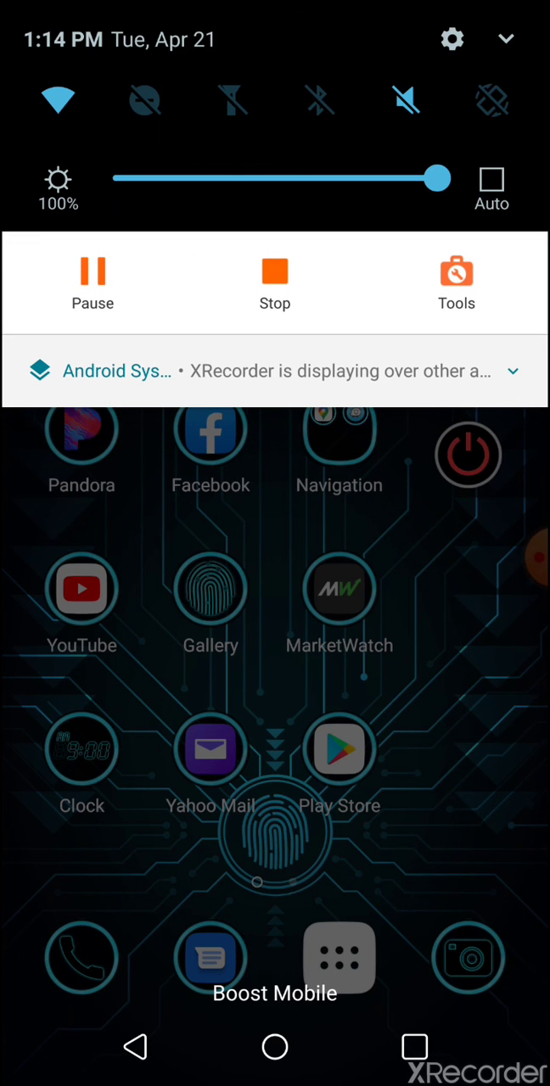